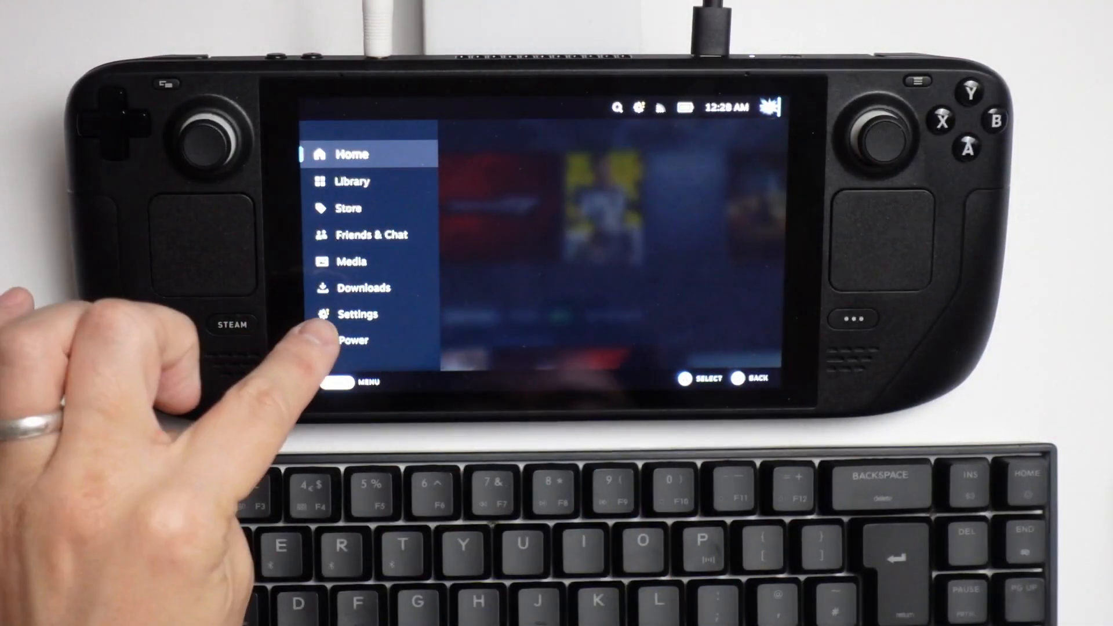
- Open Settings from the Steam menu to reach the General page
{"action": "left_click", "coordinate": [357, 314]}
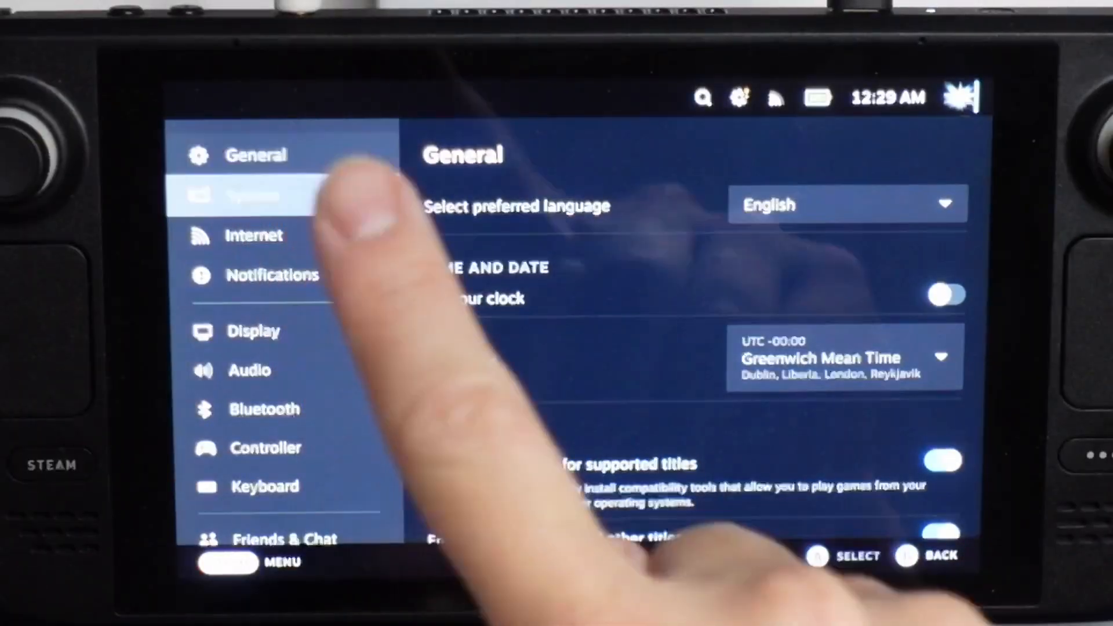
- Go to System settings and scroll through the March 25 client update patch notes
{"action": "left_click", "coordinate": [256, 195]}
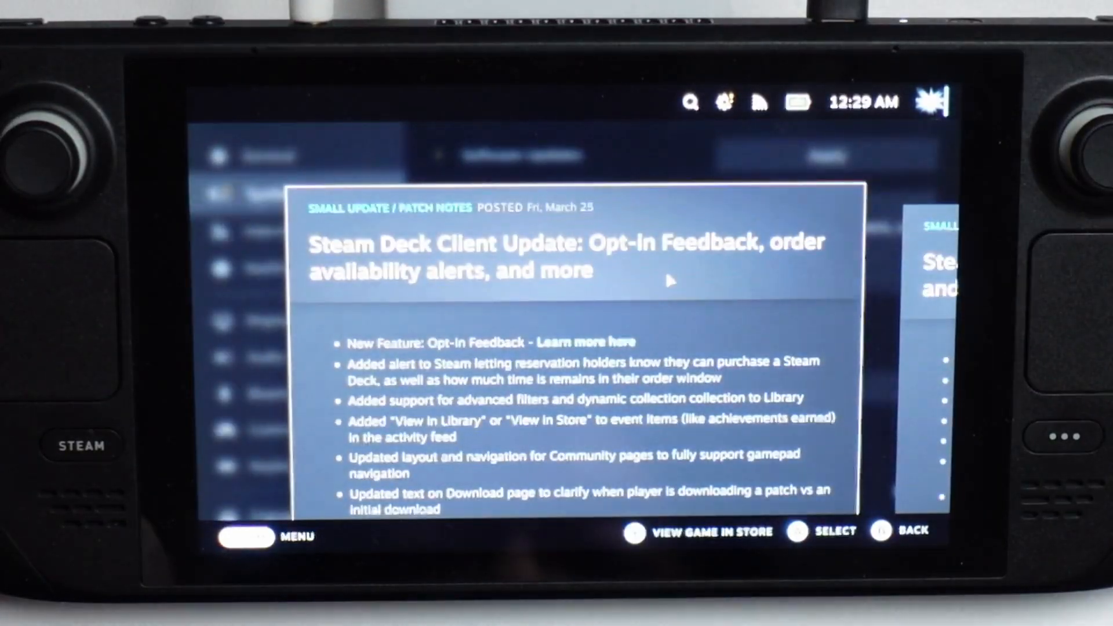
{"action": "scroll", "scroll_direction": "down", "scroll_amount": 3}
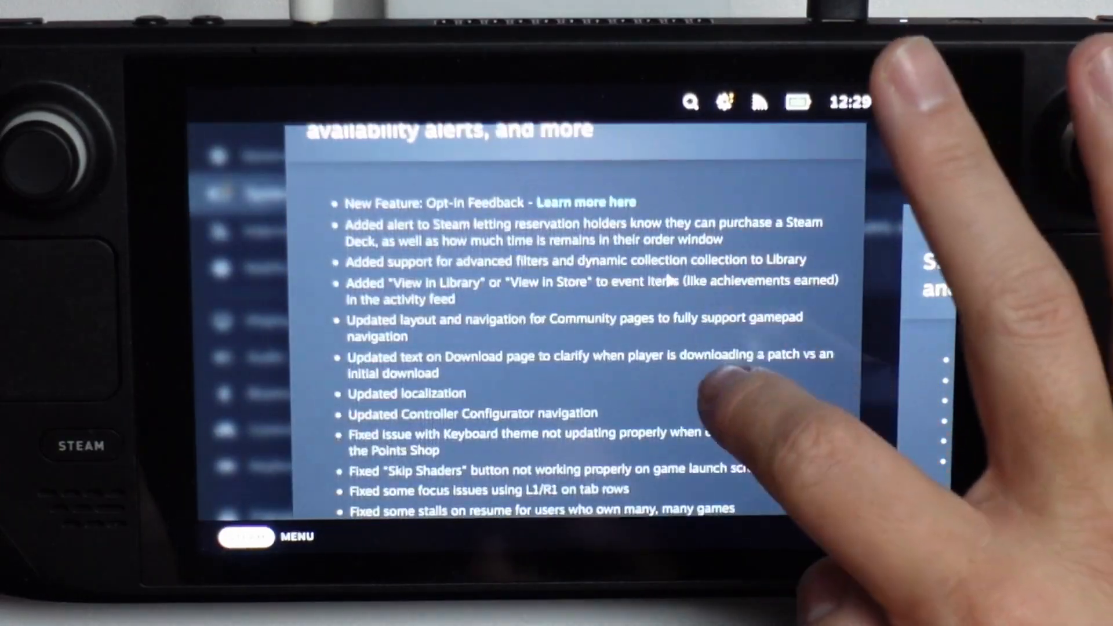
{"action": "scroll", "scroll_direction": "down", "scroll_amount": 3}
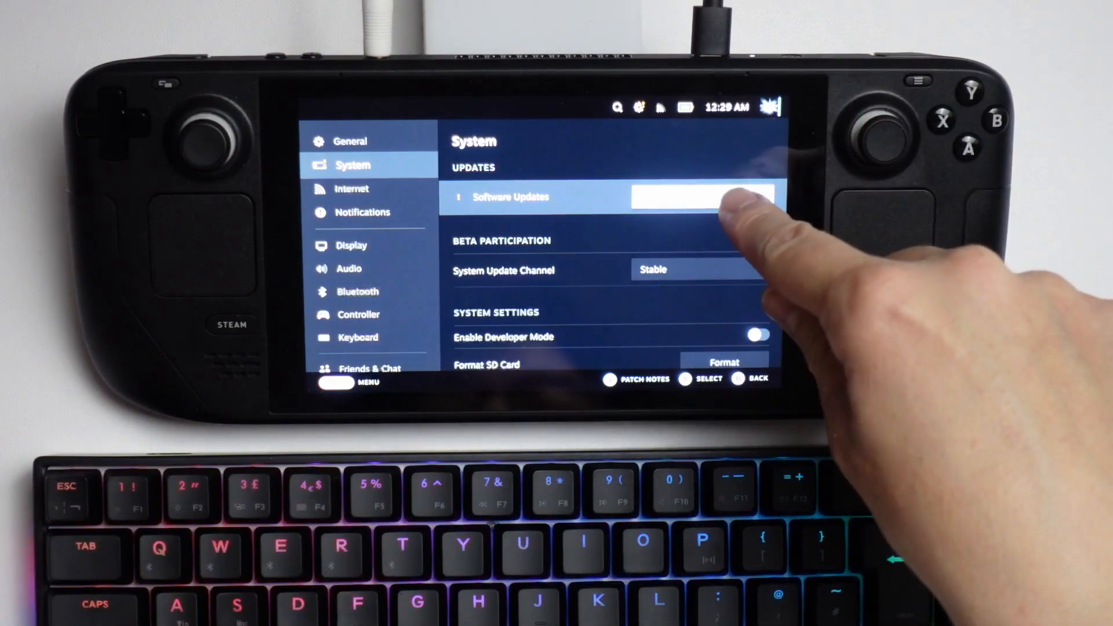
- Run Check For Updates under Software Updates
{"action": "left_click", "coordinate": [702, 196]}
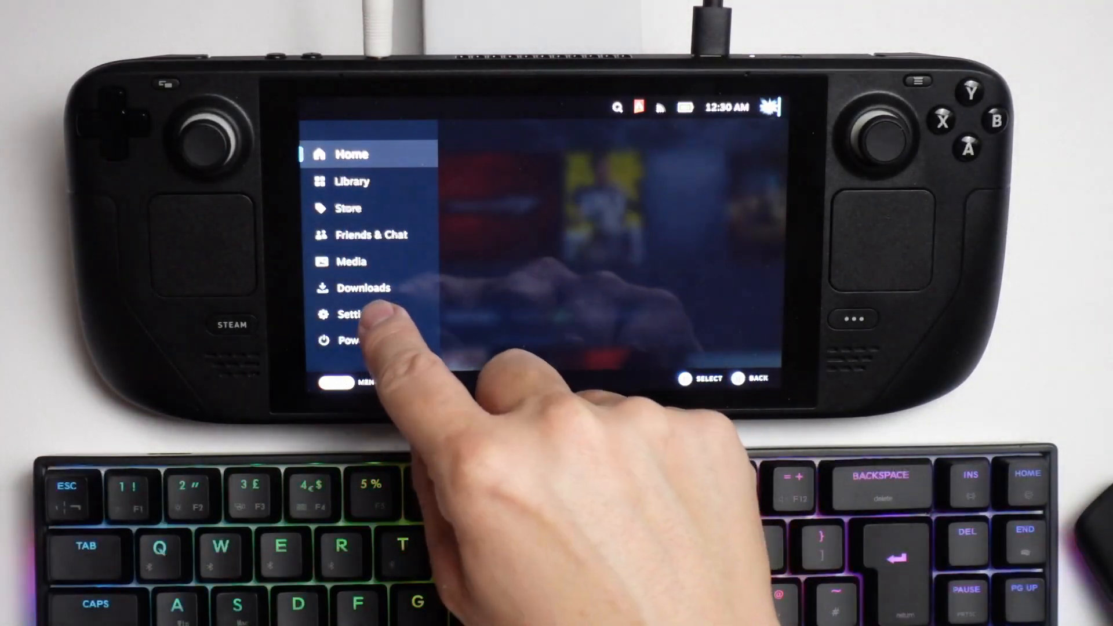
- Reopen Settings and check for available software updates again
{"action": "left_click", "coordinate": [354, 315]}
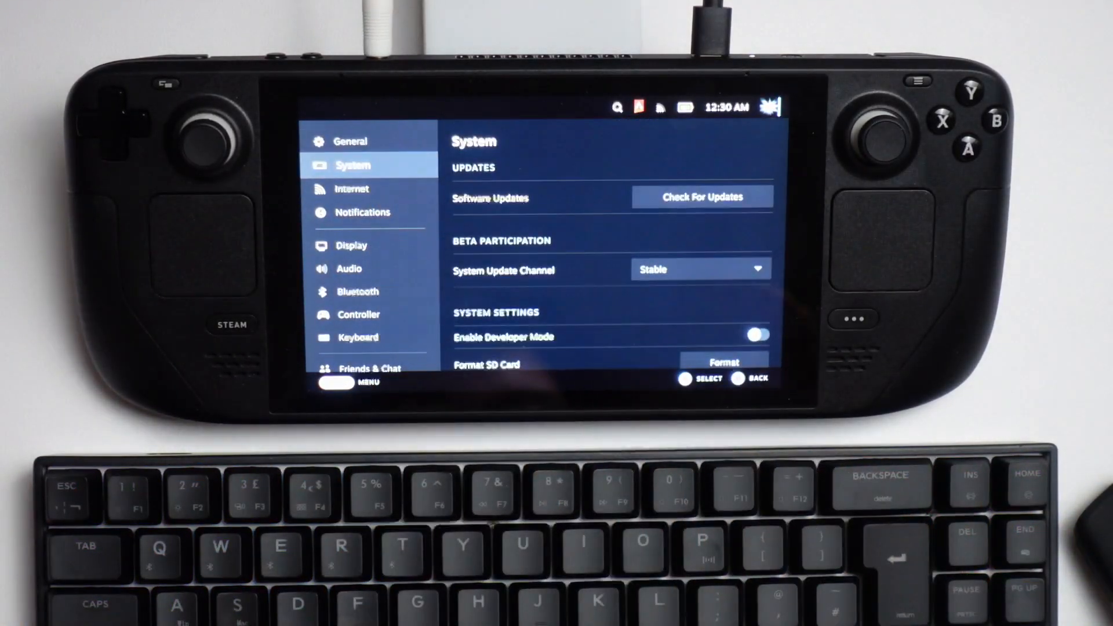
{"action": "left_click", "coordinate": [701, 197]}
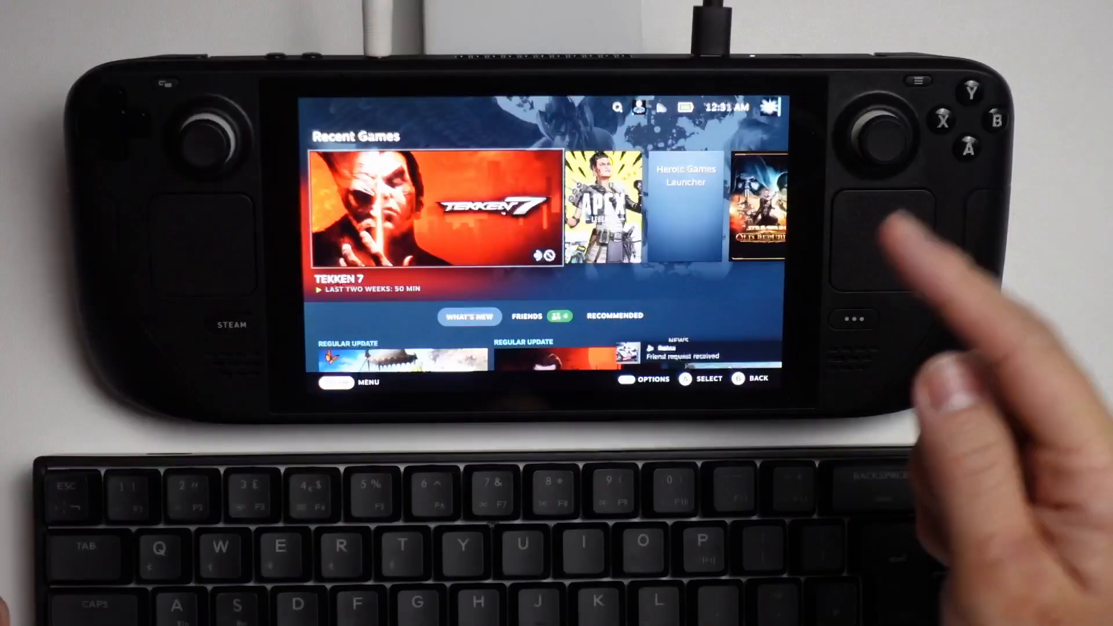
- Return to System settings via the Steam menu to see the up-to-date status
{"action": "left_click", "coordinate": [334, 382]}
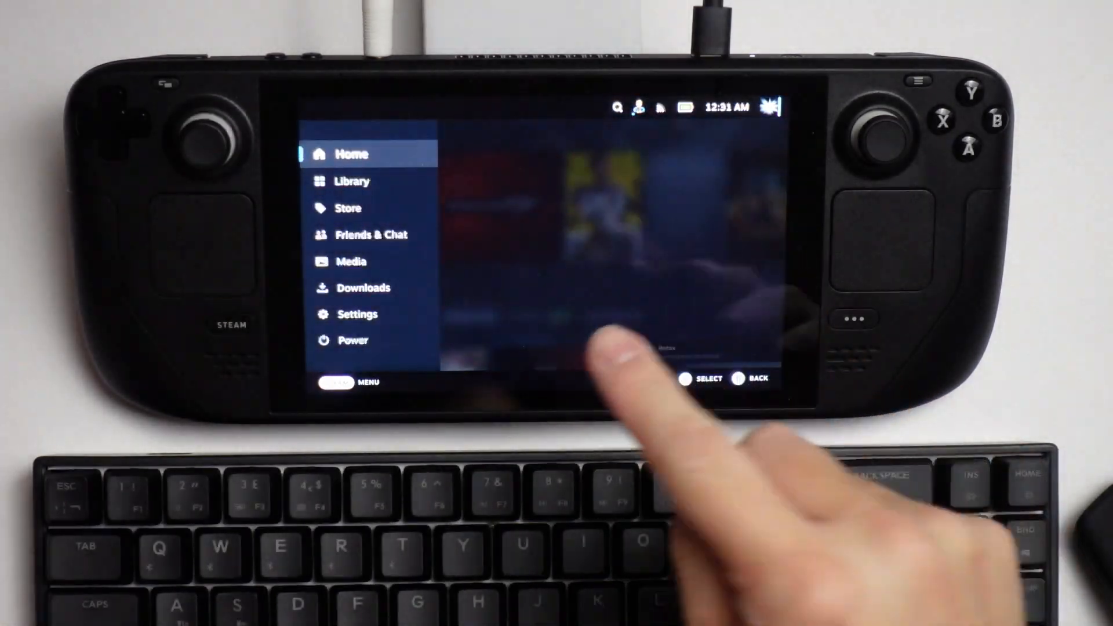
{"action": "left_click", "coordinate": [357, 315]}
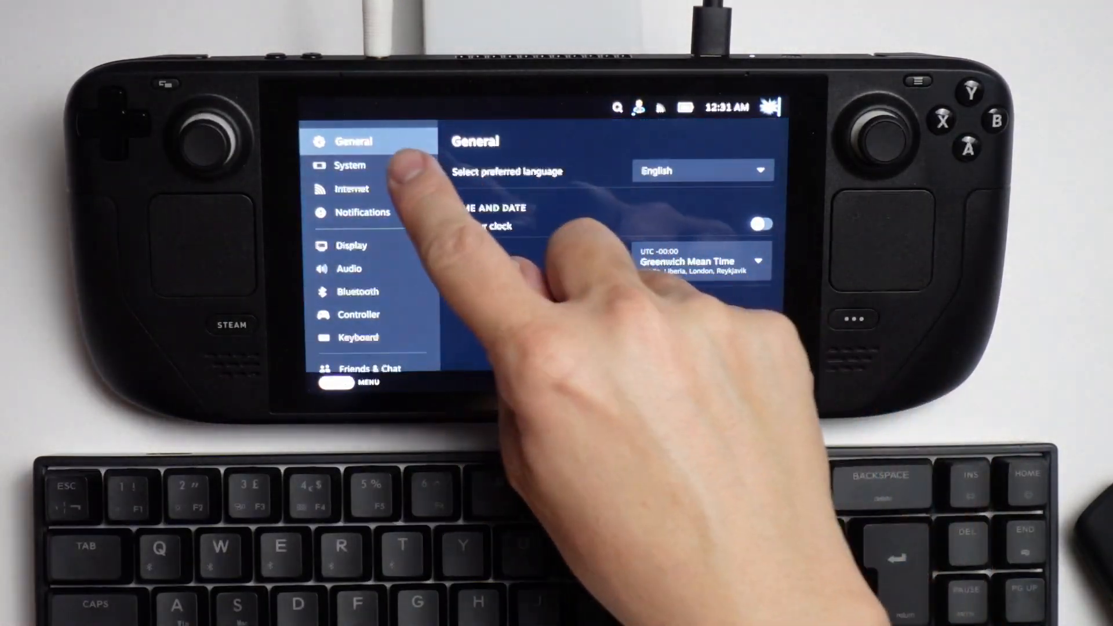
{"action": "left_click", "coordinate": [349, 165]}
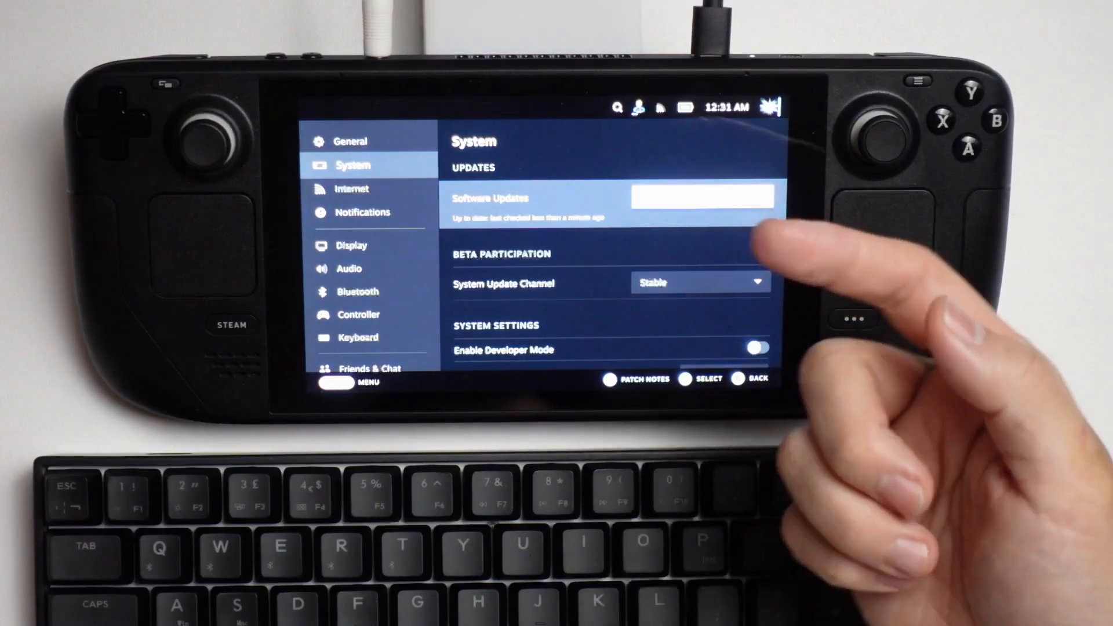
{"action": "scroll", "scroll_direction": "down", "scroll_amount": 3}
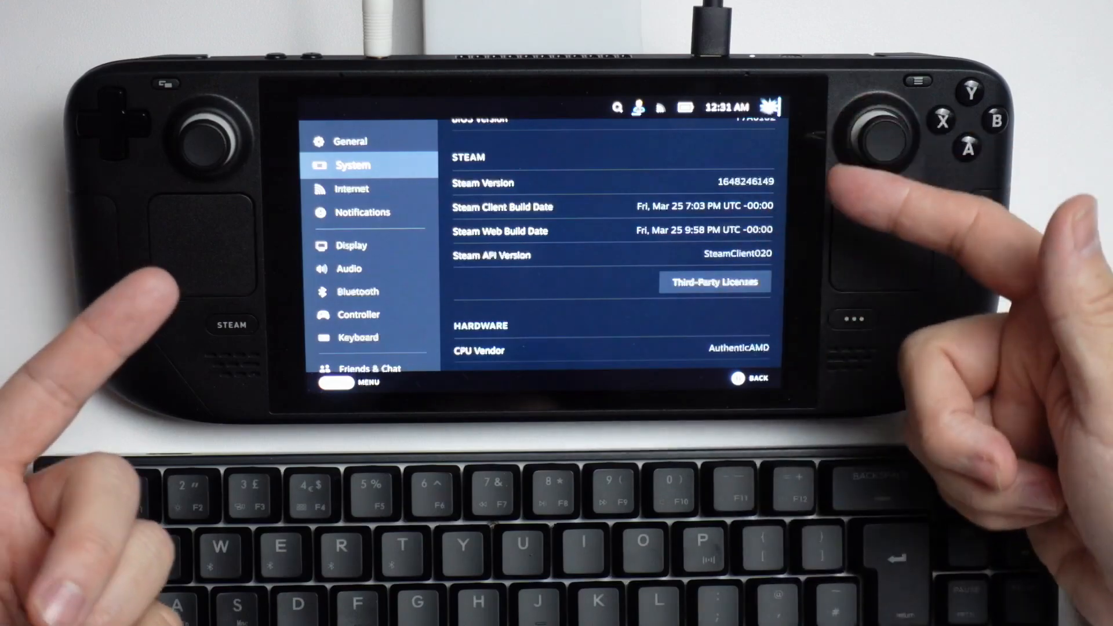
{"action": "scroll", "scroll_direction": "down", "scroll_amount": 3}
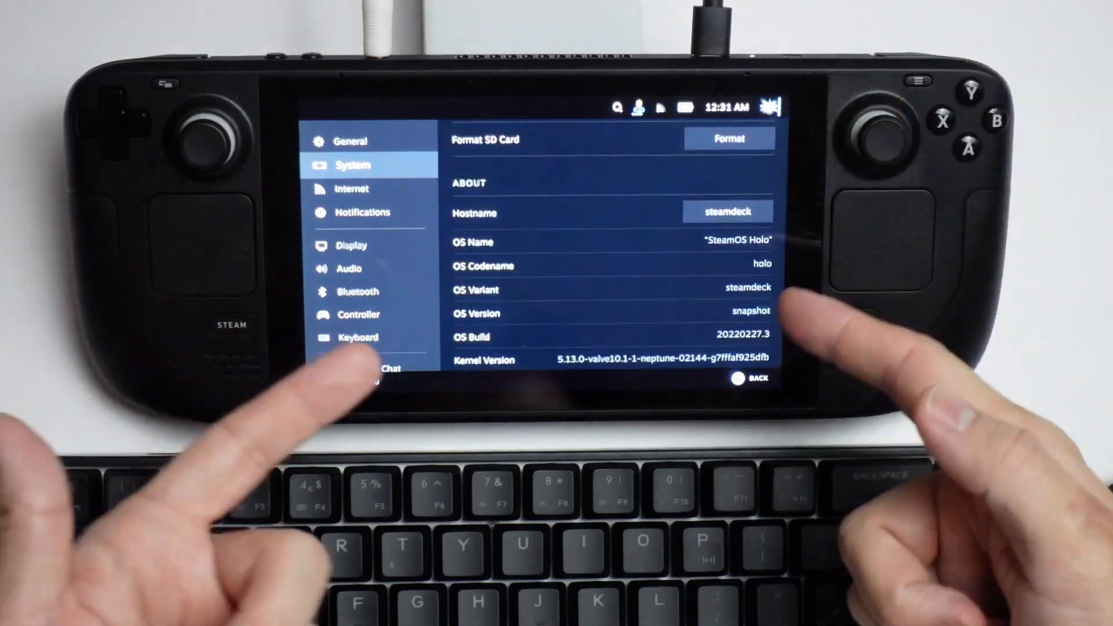